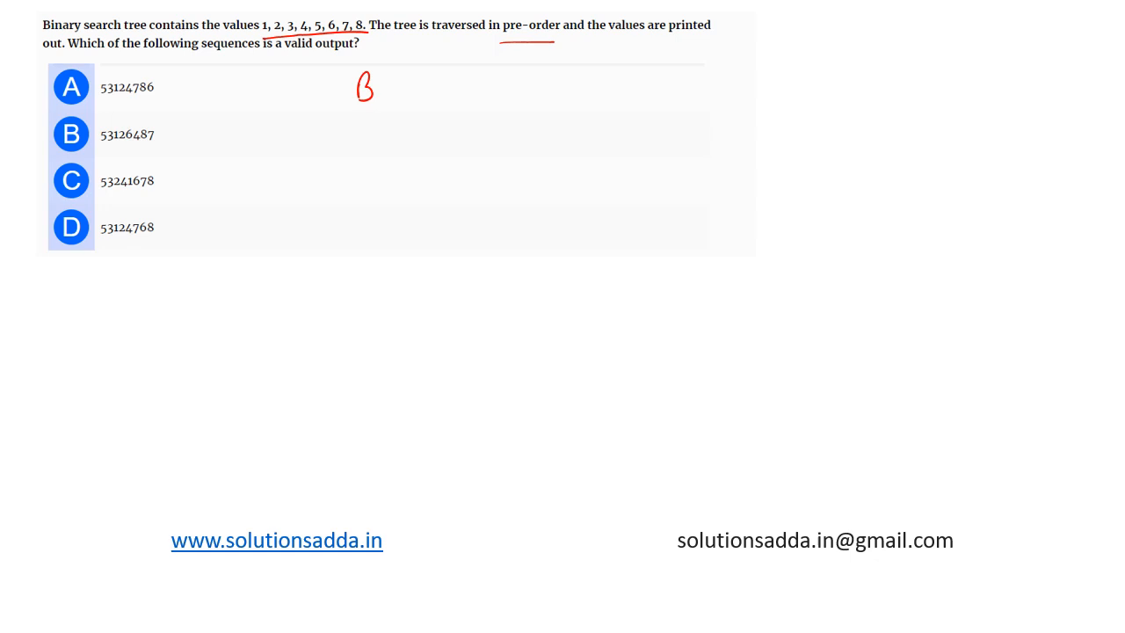
Handwrite 'BST - Inorder Traversal - Sorted order o/p' to the right of the options.
{"action": "left_click_drag", "start_coordinate": [387, 84], "coordinate": [440, 84]}
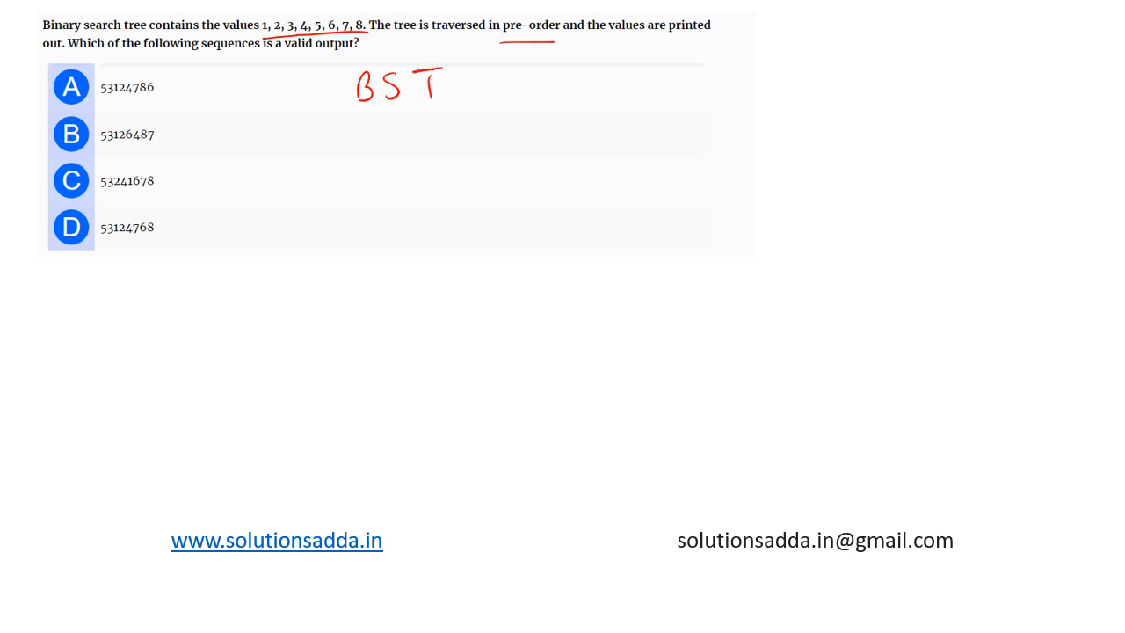
{"action": "left_click_drag", "start_coordinate": [462, 86], "coordinate": [606, 86]}
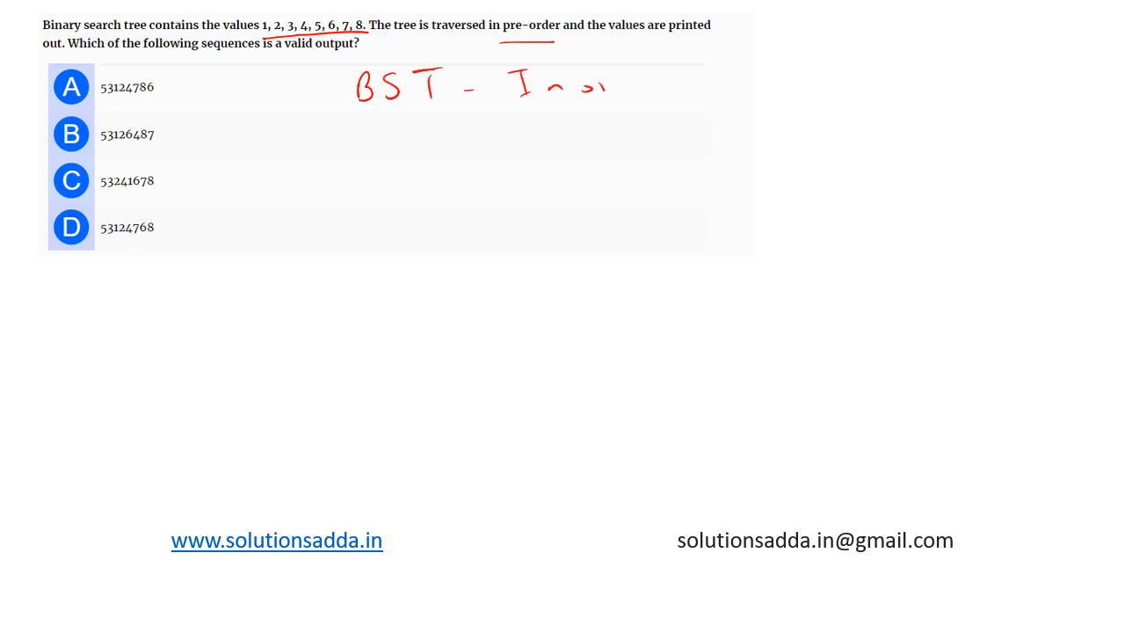
{"action": "left_click_drag", "start_coordinate": [607, 85], "coordinate": [747, 86]}
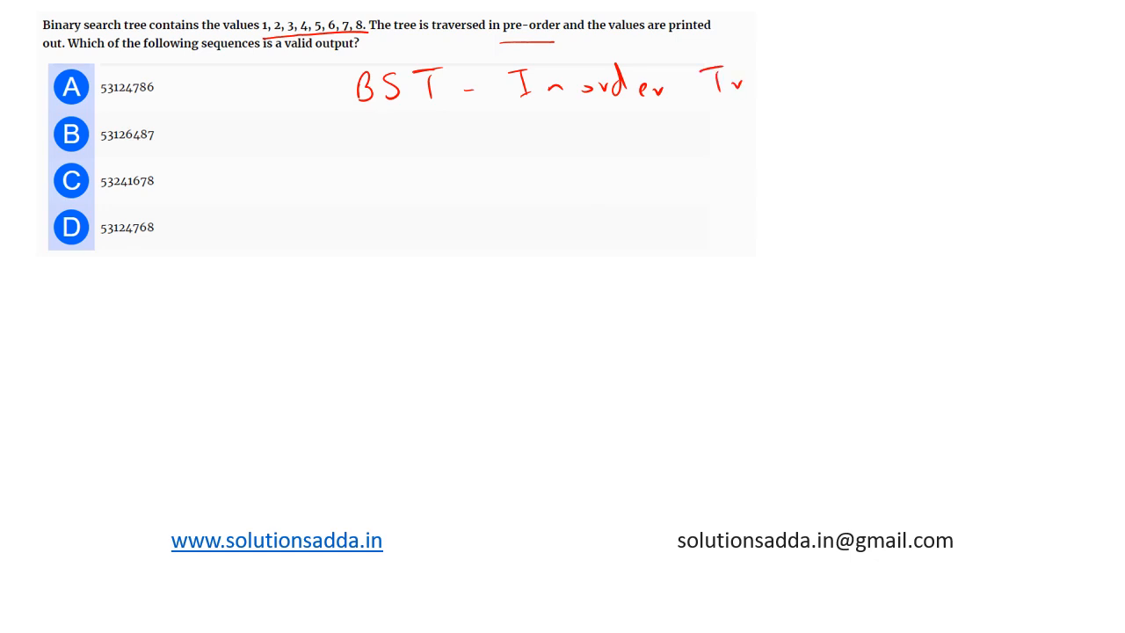
{"action": "left_click_drag", "start_coordinate": [721, 83], "coordinate": [848, 83]}
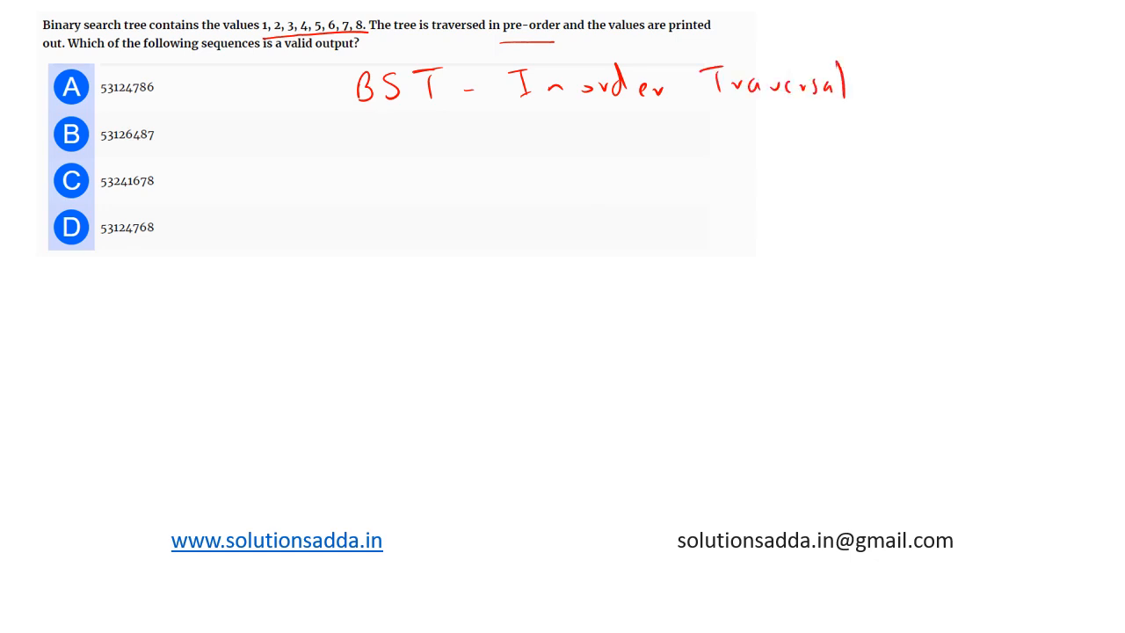
{"action": "left_click_drag", "start_coordinate": [888, 79], "coordinate": [1010, 79]}
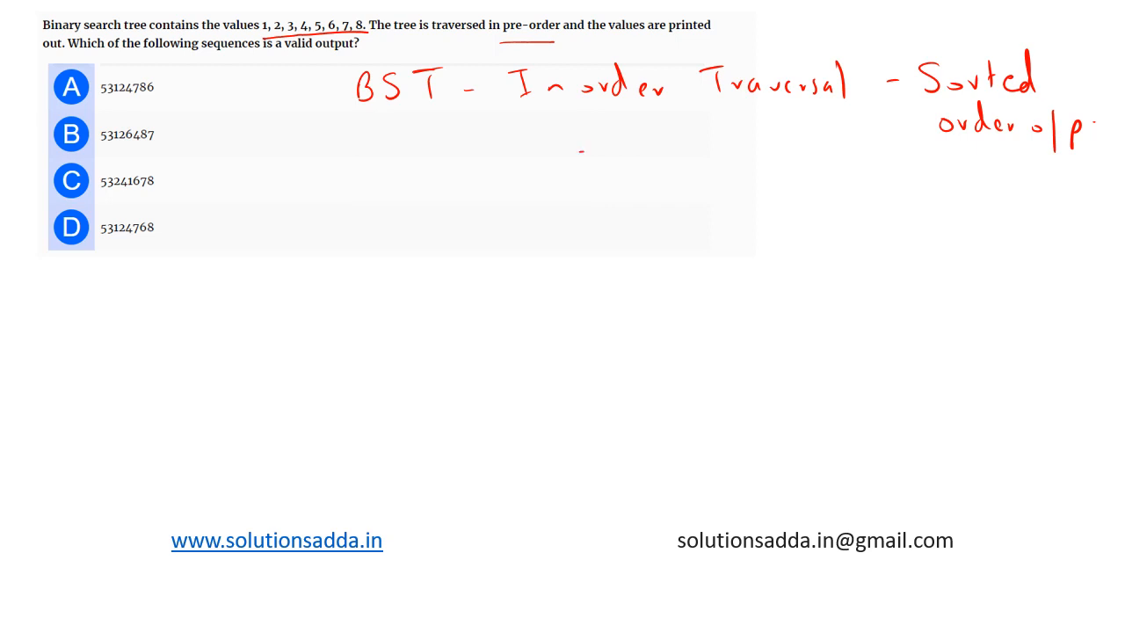
Sketch root node 5 with branches and write 'Pre-order - Root, Left, Right' below the question.
{"action": "left_click_drag", "start_coordinate": [558, 154], "coordinate": [580, 180]}
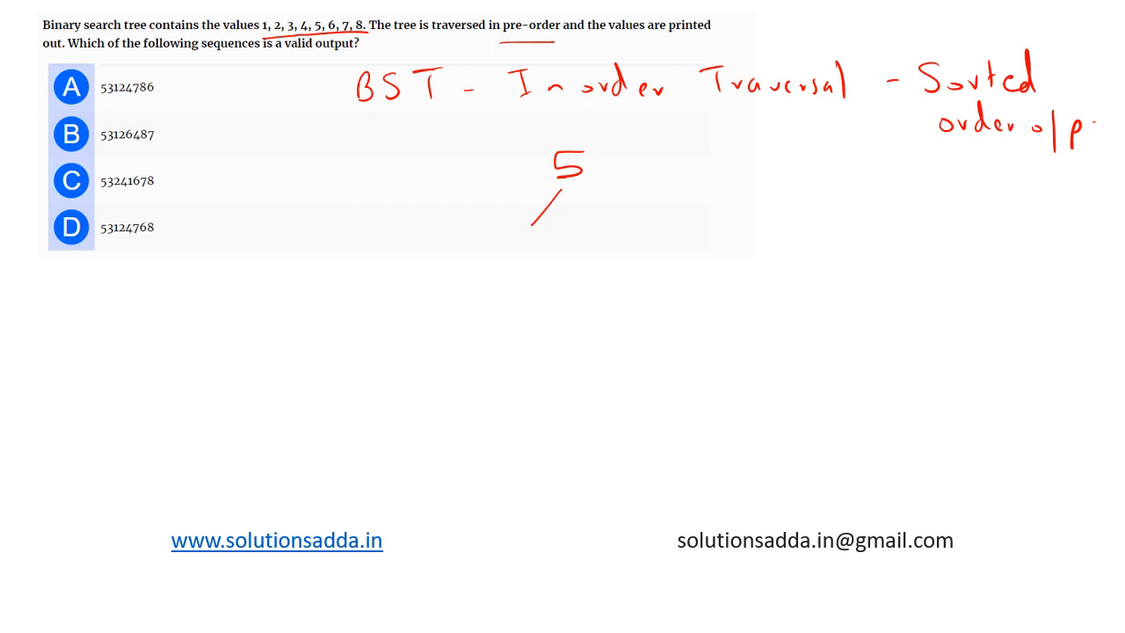
{"action": "left_click_drag", "start_coordinate": [167, 365], "coordinate": [166, 404]}
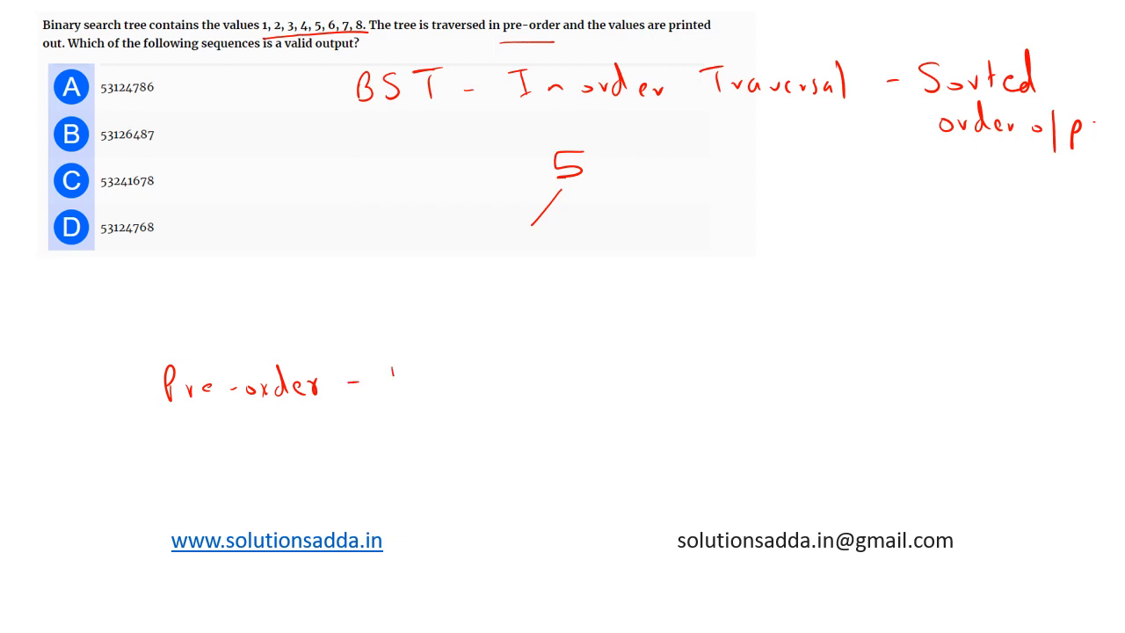
{"action": "left_click_drag", "start_coordinate": [387, 383], "coordinate": [518, 382]}
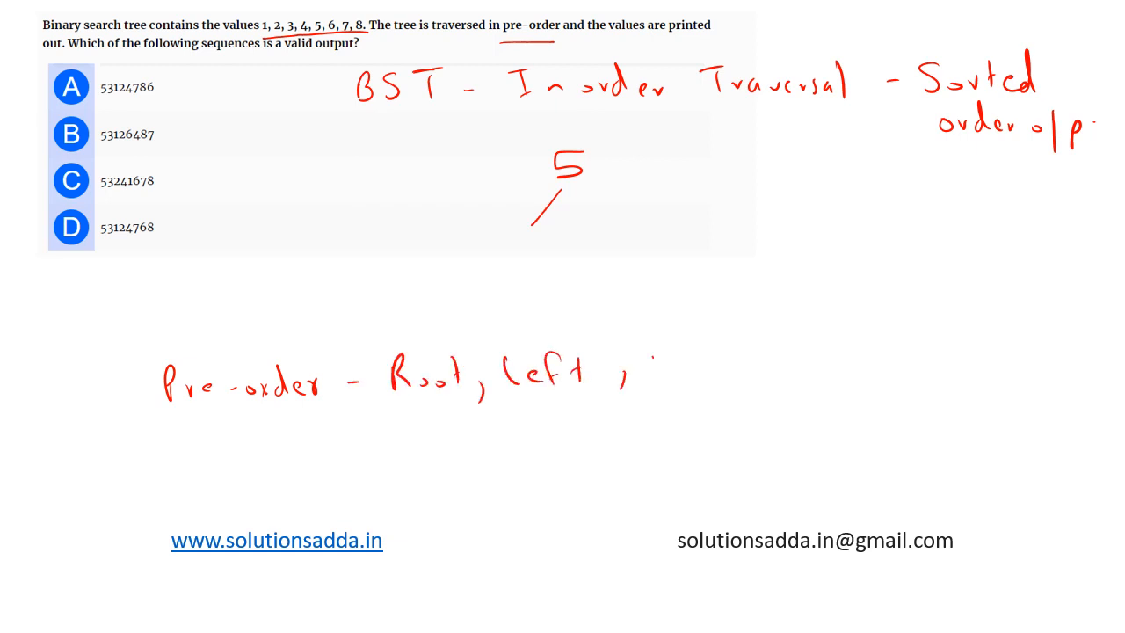
{"action": "type", "text": "Right"}
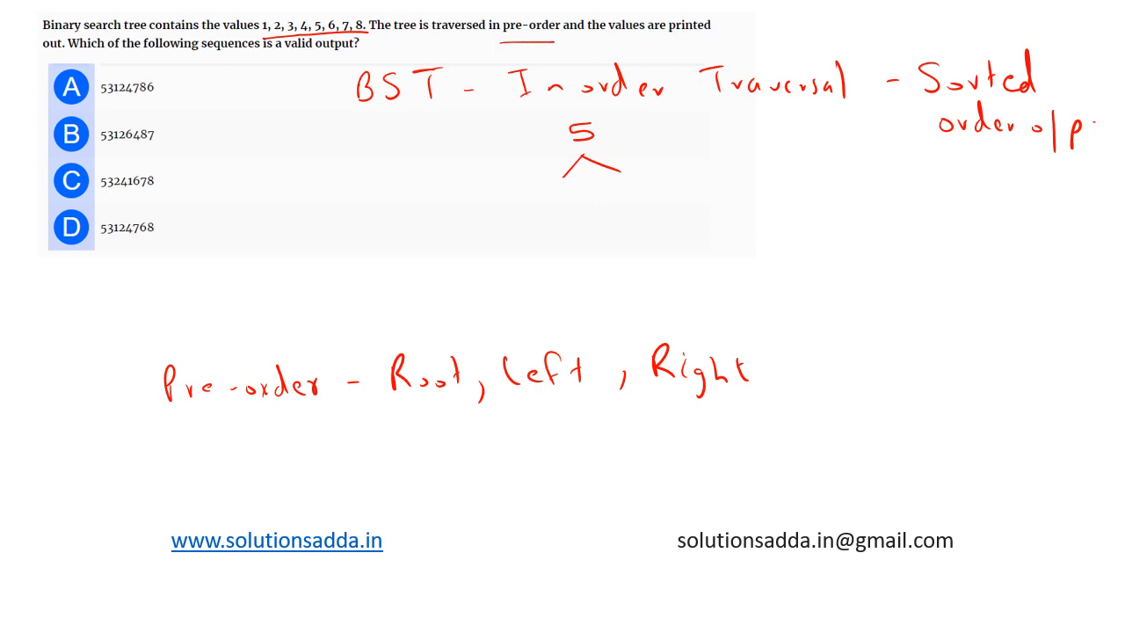
Sketch nodes 3, 1, 4, 2 under root 5 and write '5 3 1 2 4' below option D.
{"action": "left_click_drag", "start_coordinate": [558, 184], "coordinate": [571, 202]}
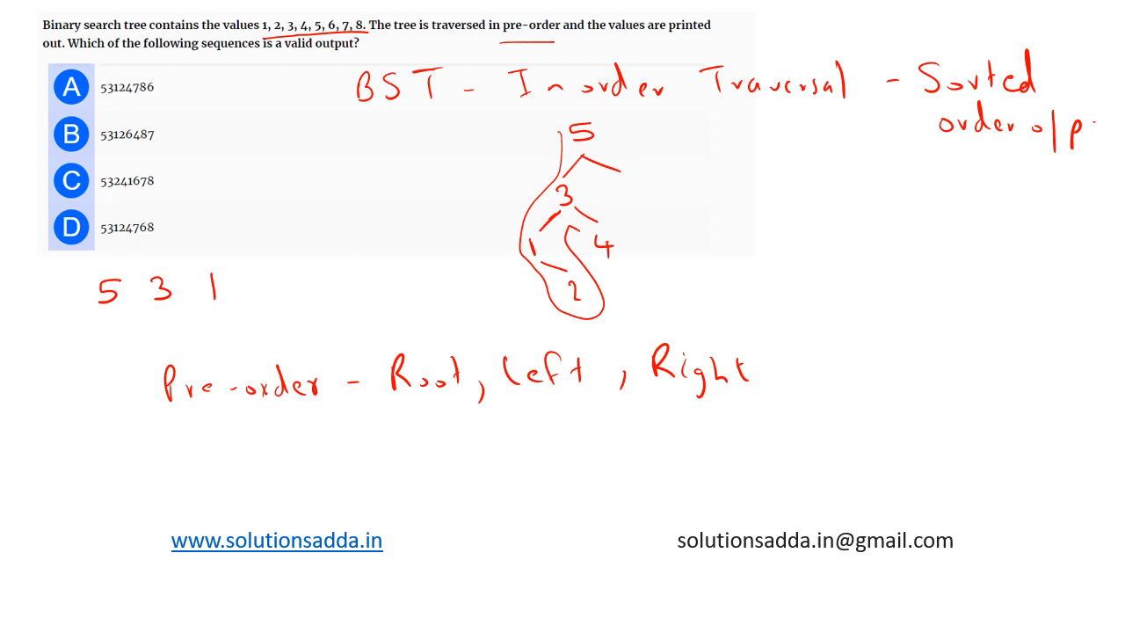
{"action": "type", "text": "2 4"}
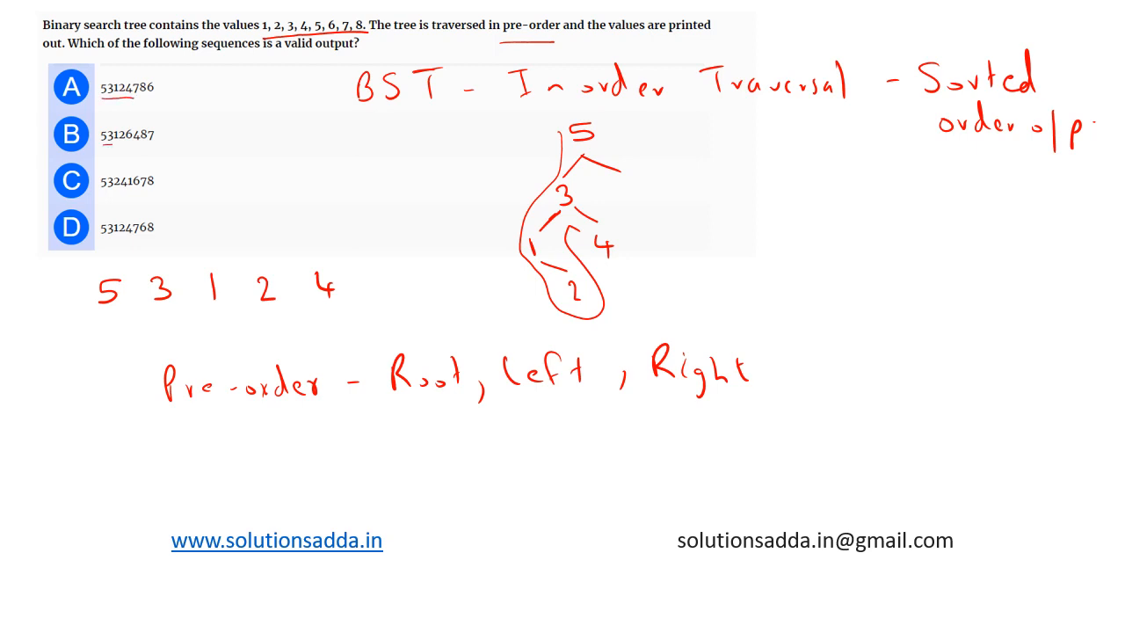
Underline the option prefixes, mark option B's mismatching digit, and cross out options B and C.
{"action": "left_click_drag", "start_coordinate": [106, 150], "coordinate": [127, 154]}
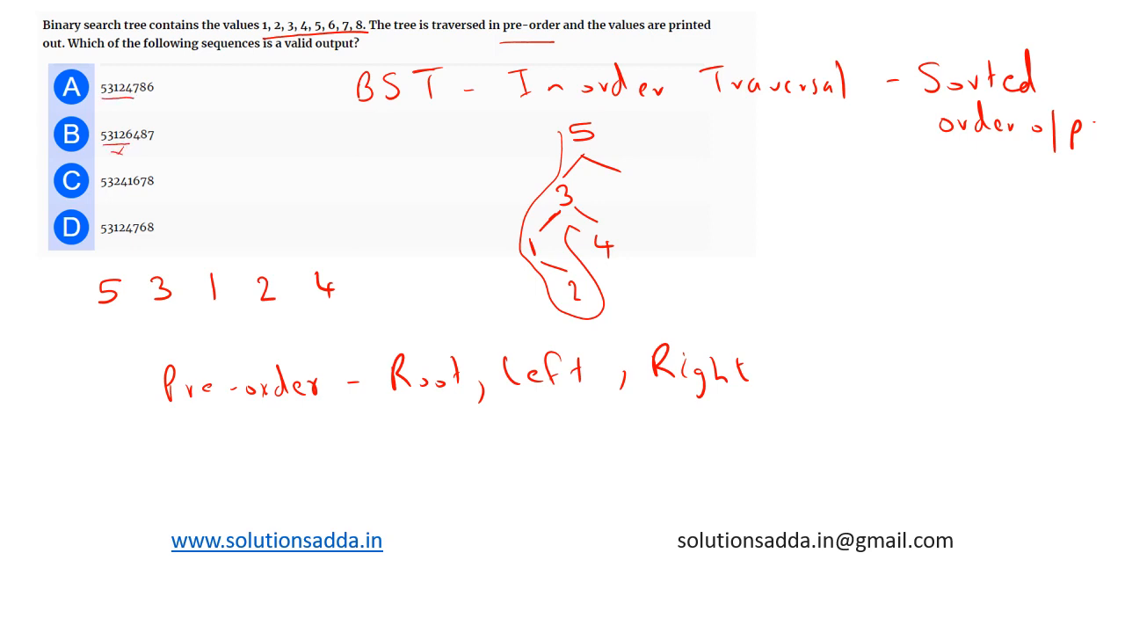
{"action": "left_click_drag", "start_coordinate": [103, 195], "coordinate": [141, 192]}
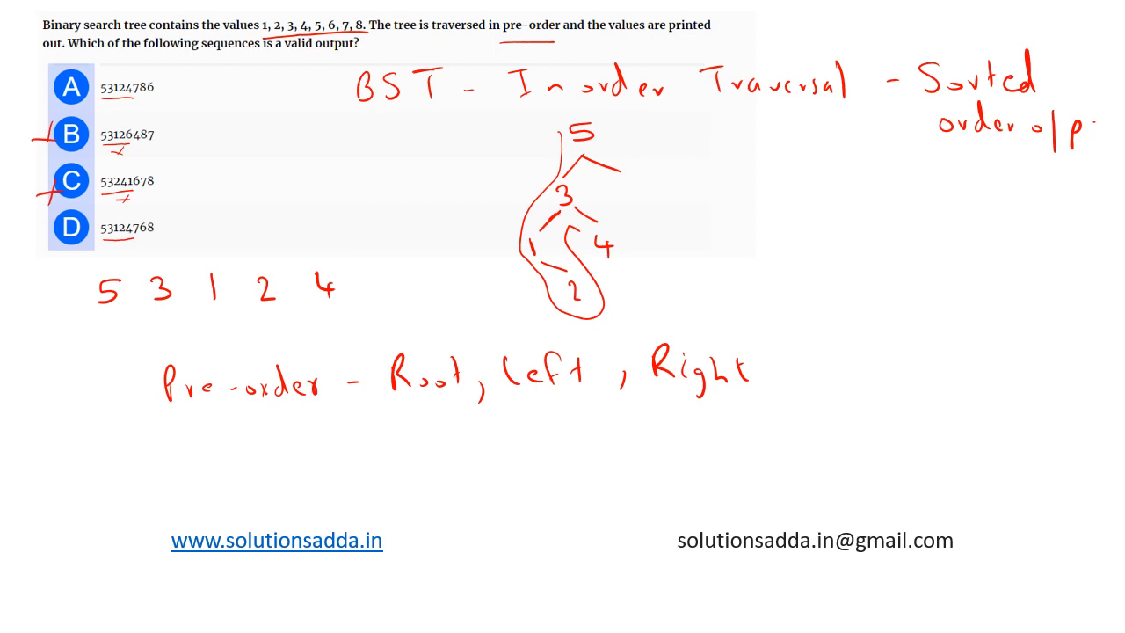
{"action": "left_click_drag", "start_coordinate": [597, 162], "coordinate": [646, 189]}
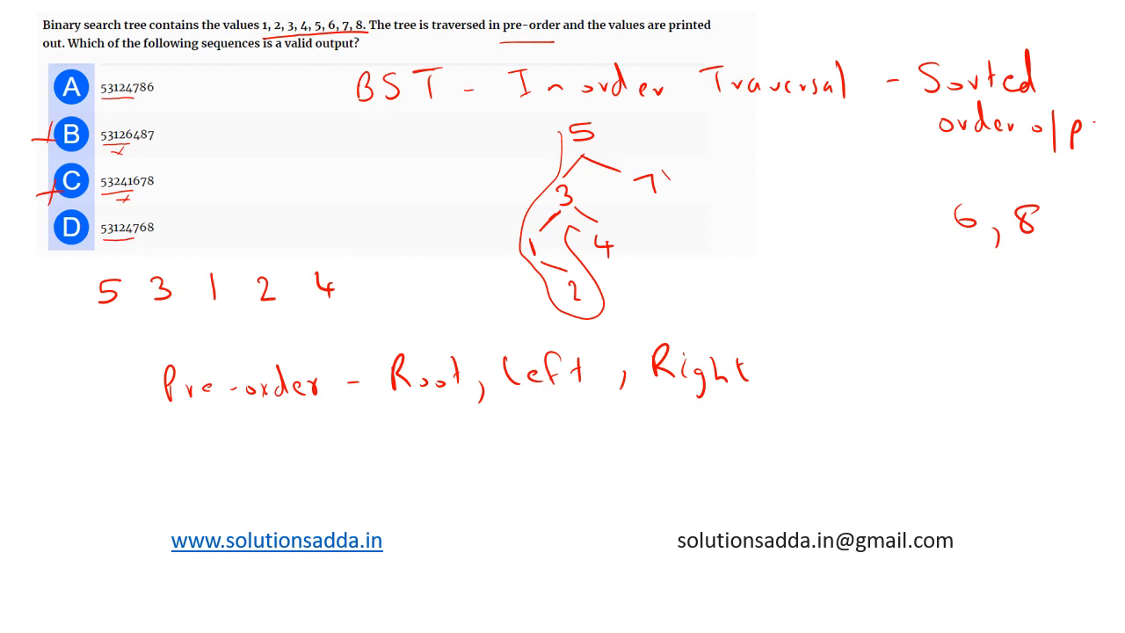
Draw 7 as 5's right child with children 6 and 8, extending the sequence to '5 3 1 2 4 7 6 8'.
{"action": "left_click_drag", "start_coordinate": [655, 194], "coordinate": [649, 233]}
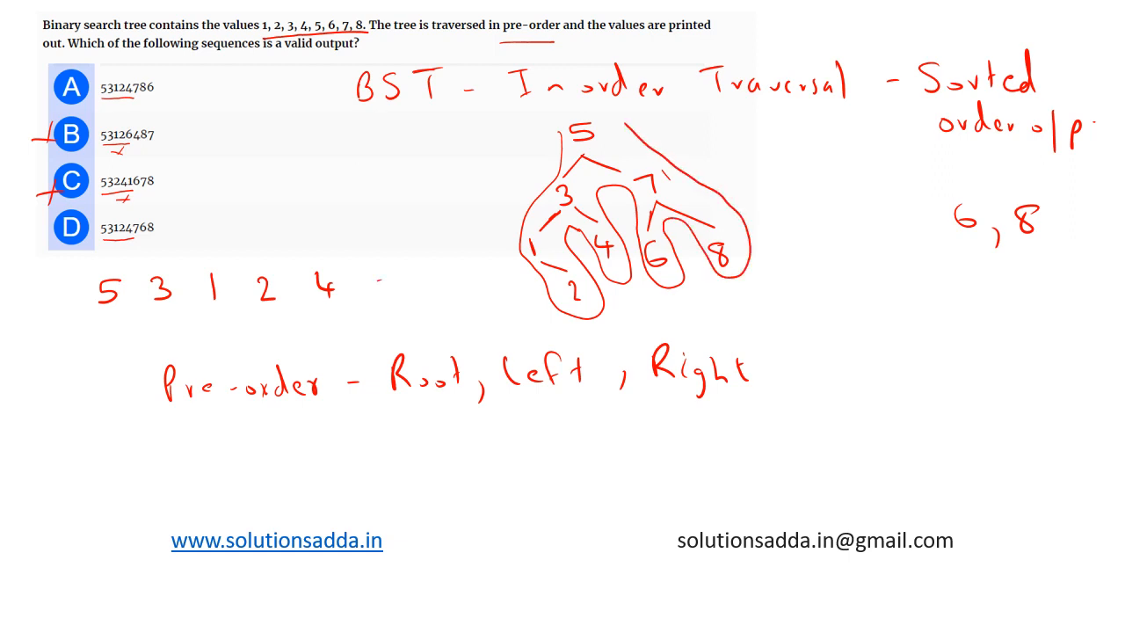
{"action": "left_click_drag", "start_coordinate": [387, 285], "coordinate": [479, 286]}
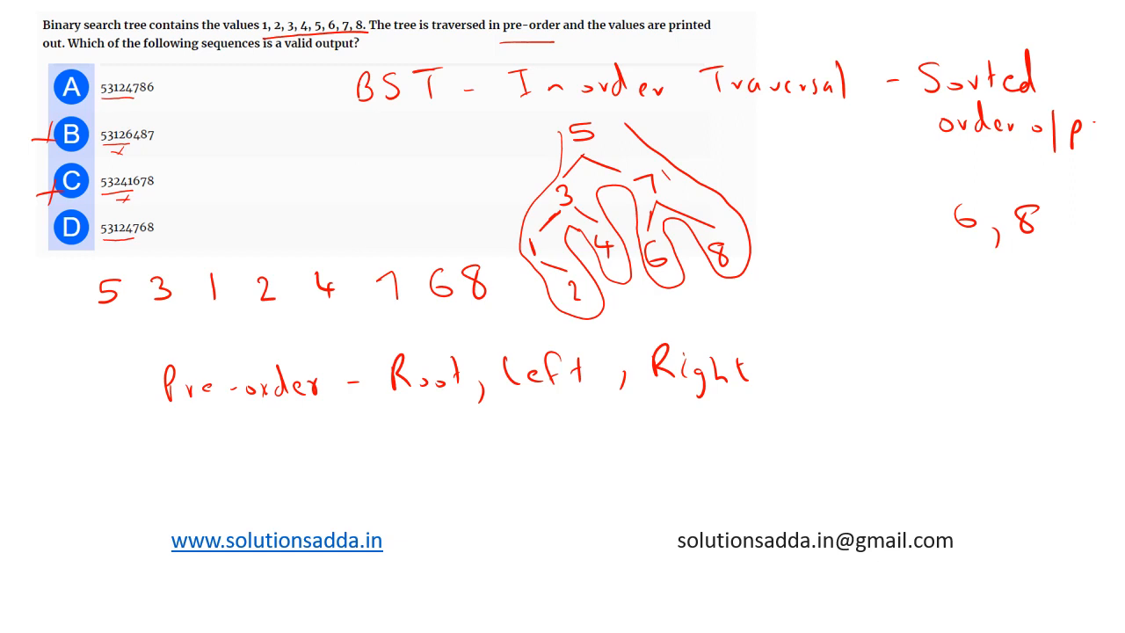